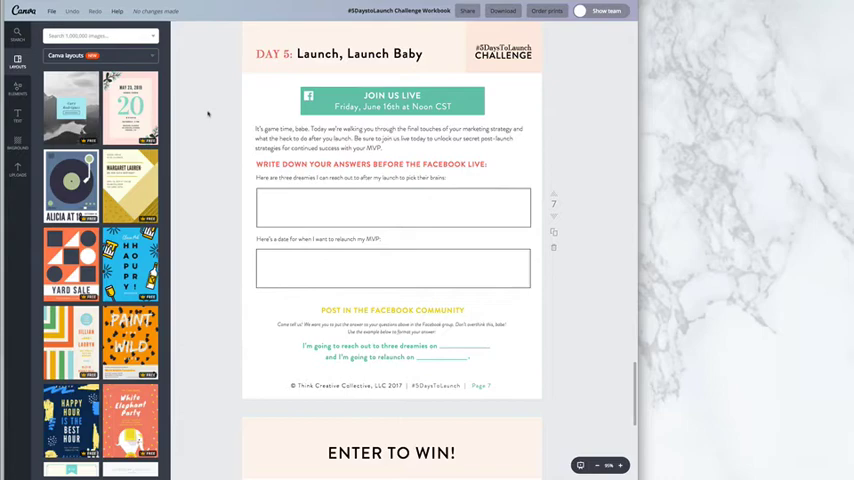
# Scroll through the workbook's daily pages in Canva and switch to the PDF in PDFescape
pyautogui.scroll(-3)
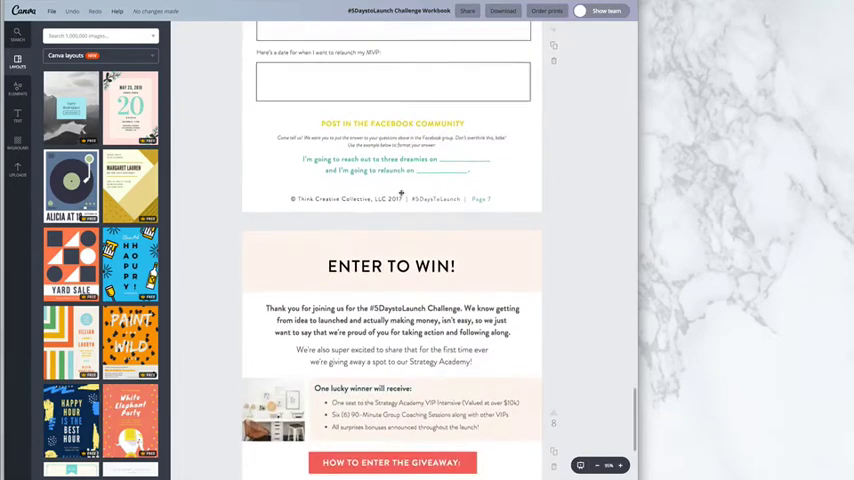
pyautogui.scroll(-3)
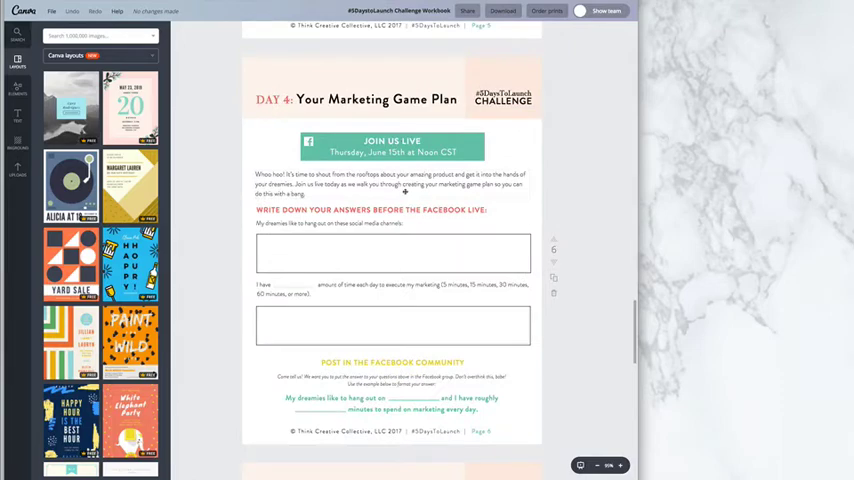
pyautogui.scroll(3)
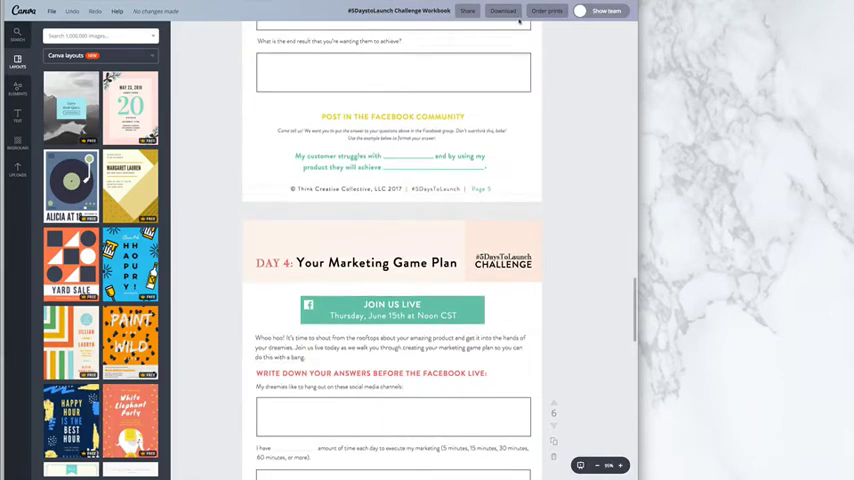
pyautogui.click(504, 12)
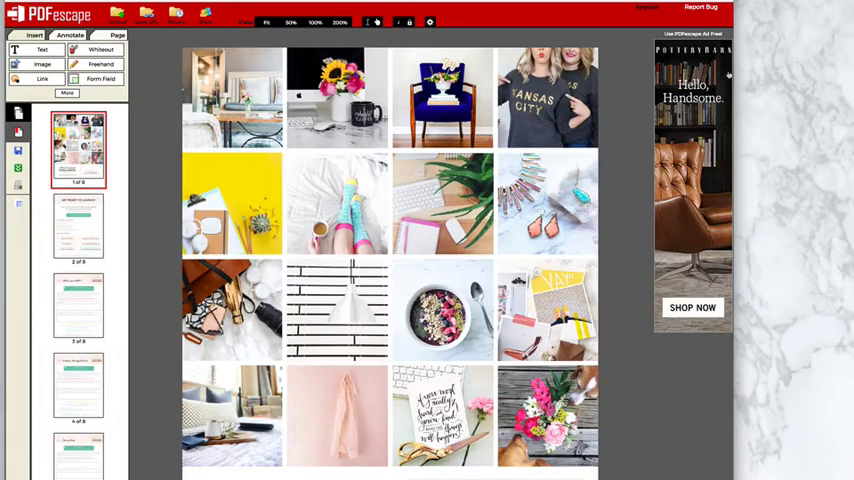
# Scroll to the Day 1 worksheet page and turn on Form Field insertion from the Insert tab
pyautogui.scroll(-3)
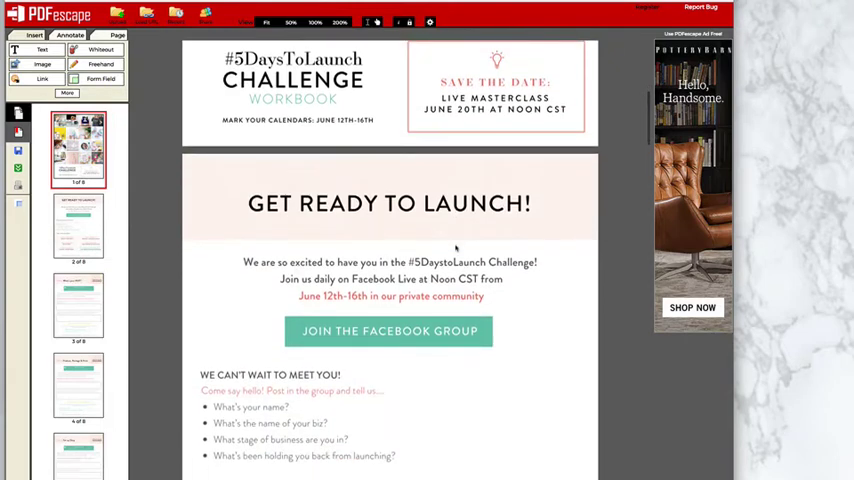
pyautogui.scroll(-3)
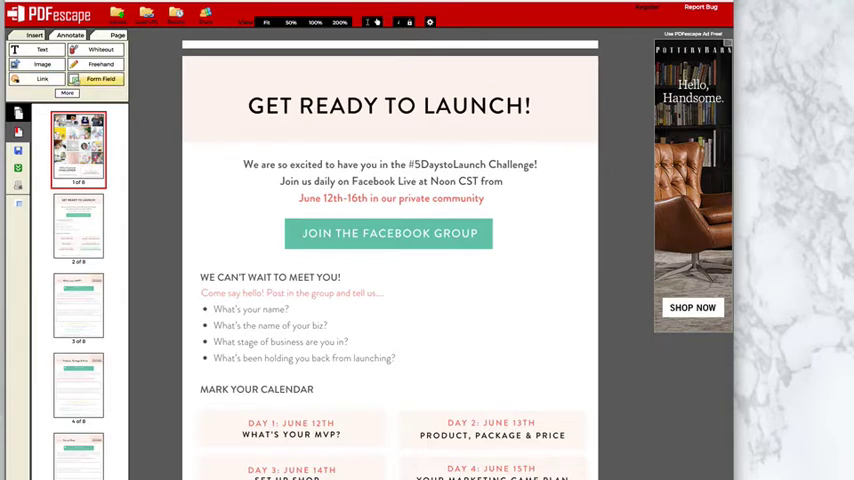
pyautogui.click(42, 80)
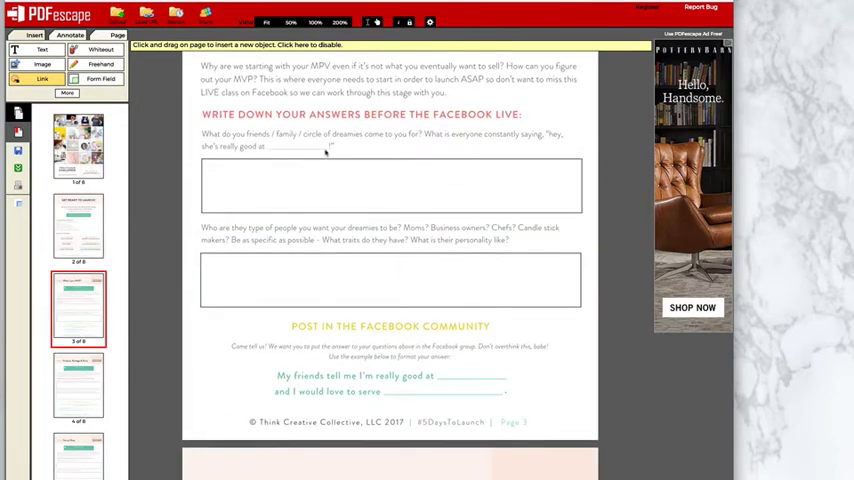
# Bring up the Form Field Creation Tool and its list of field types for the Day 1 blank
pyautogui.click(134, 122)
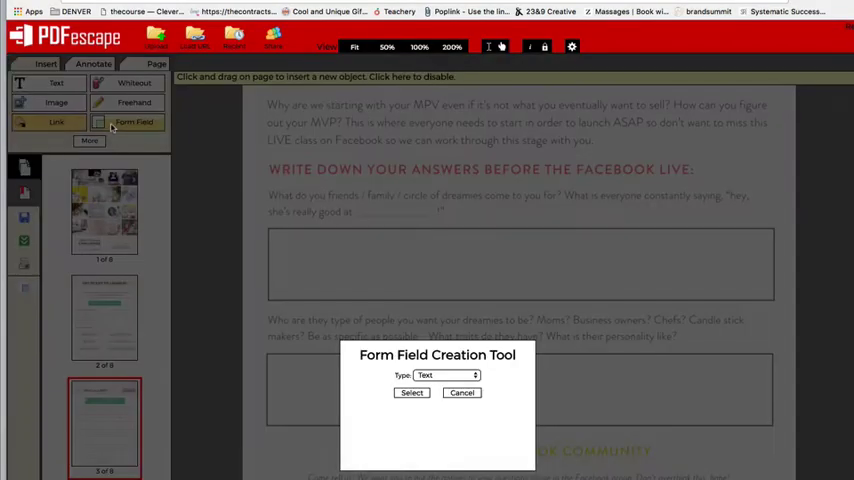
pyautogui.click(446, 376)
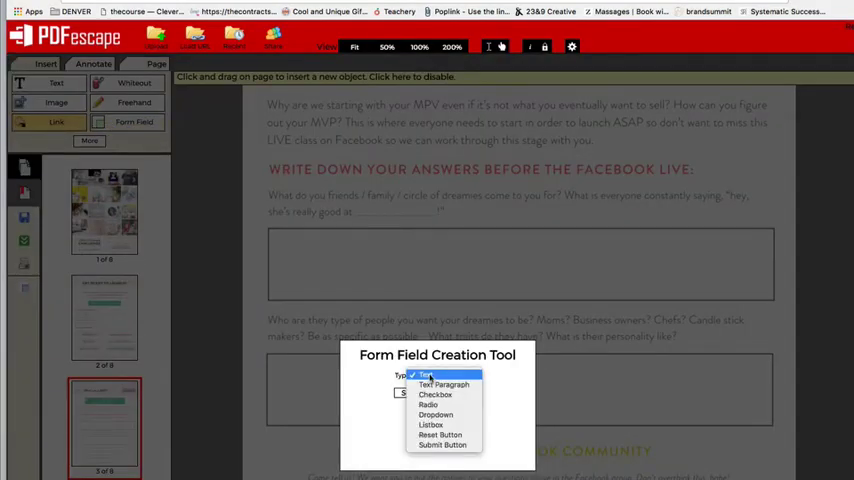
pyautogui.moveTo(444, 370)
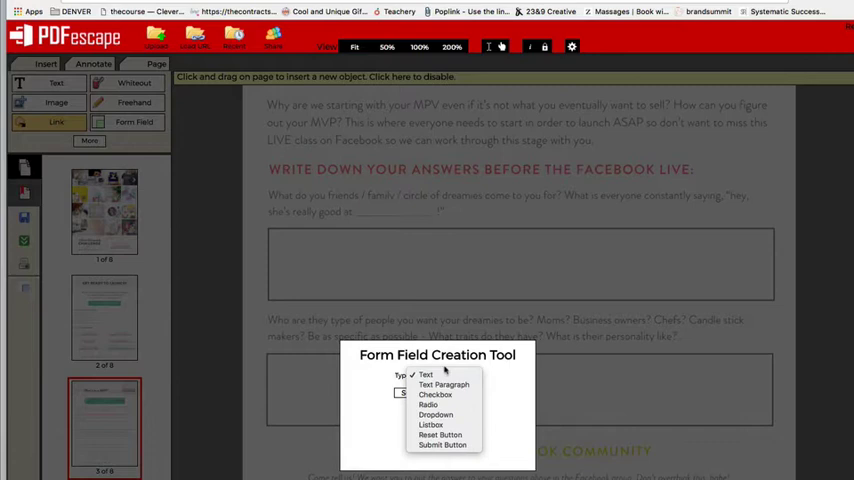
pyautogui.moveTo(428, 404)
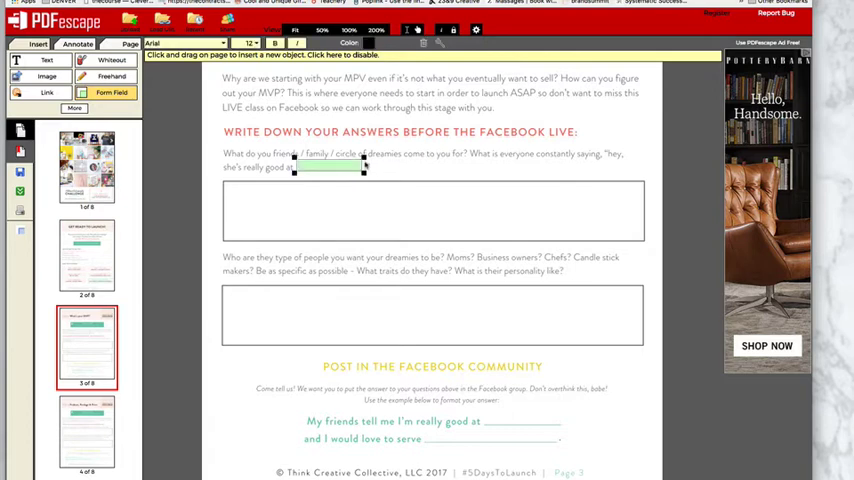
pyautogui.moveTo(522, 196)
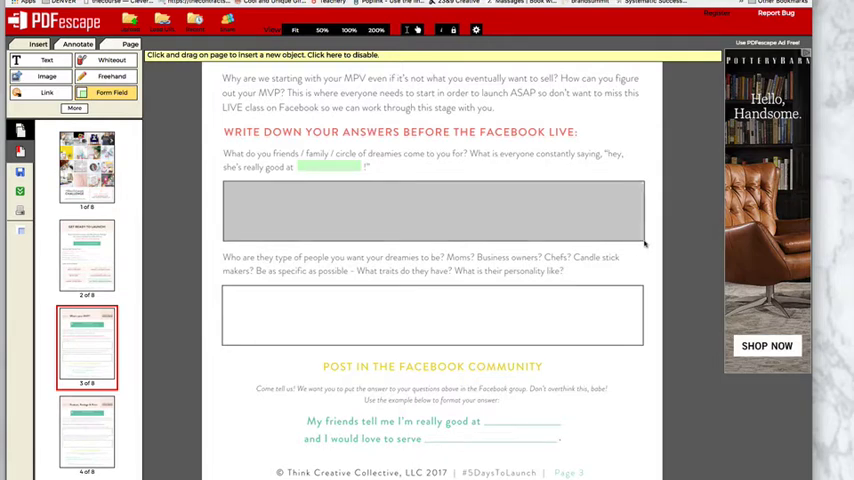
# Place a Text Paragraph field over the first Day 1 answer box and scroll toward page 3
pyautogui.click(432, 210)
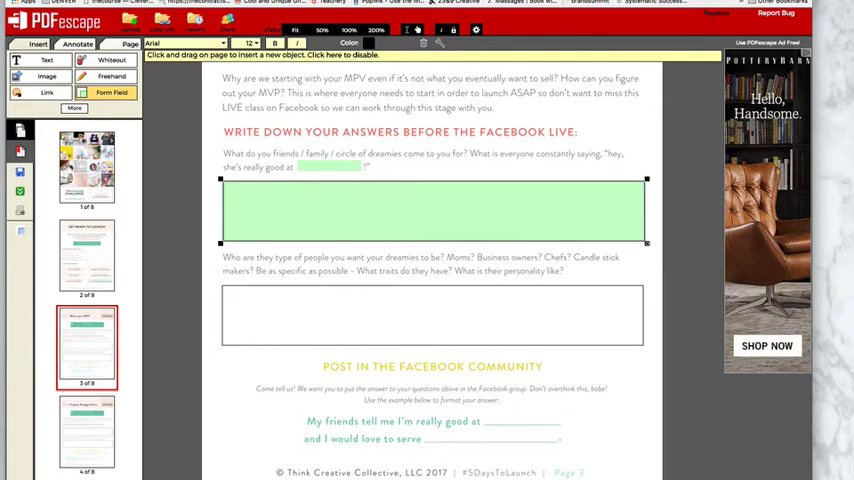
pyautogui.moveTo(434, 200)
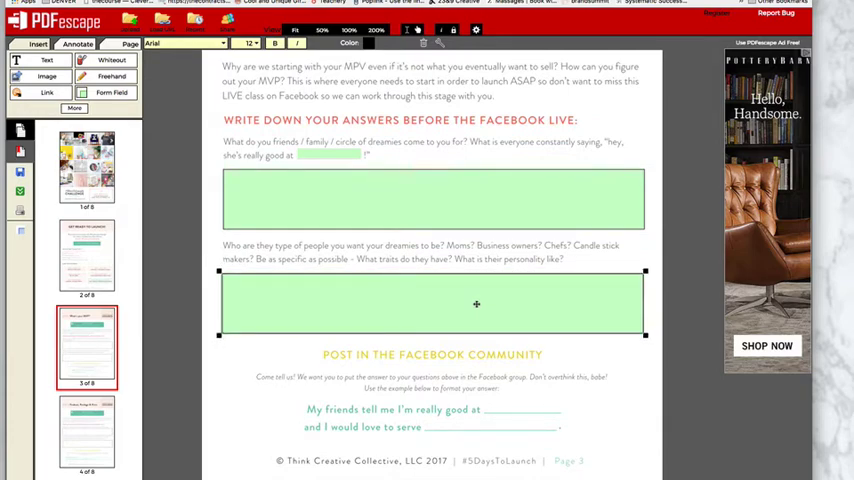
pyautogui.scroll(-3)
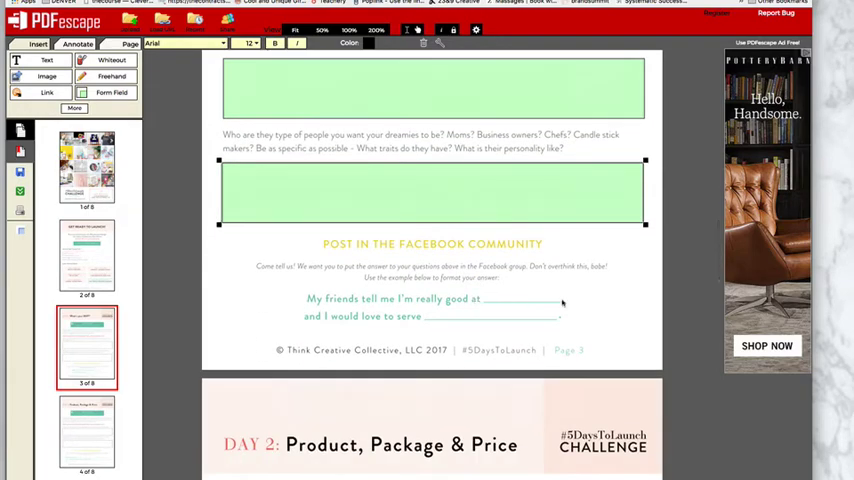
pyautogui.scroll(-3)
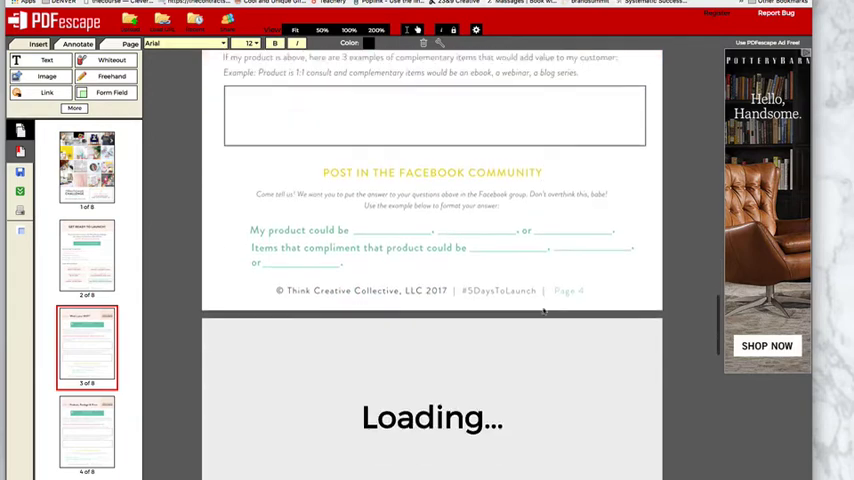
# On the Day 2 page, choose the Text field type and start placing it near the 'My product could be' line
pyautogui.scroll(-3)
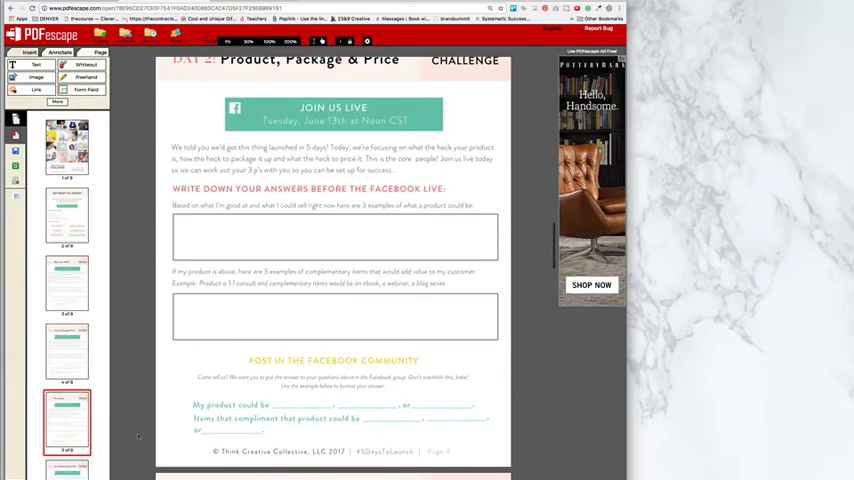
pyautogui.click(58, 52)
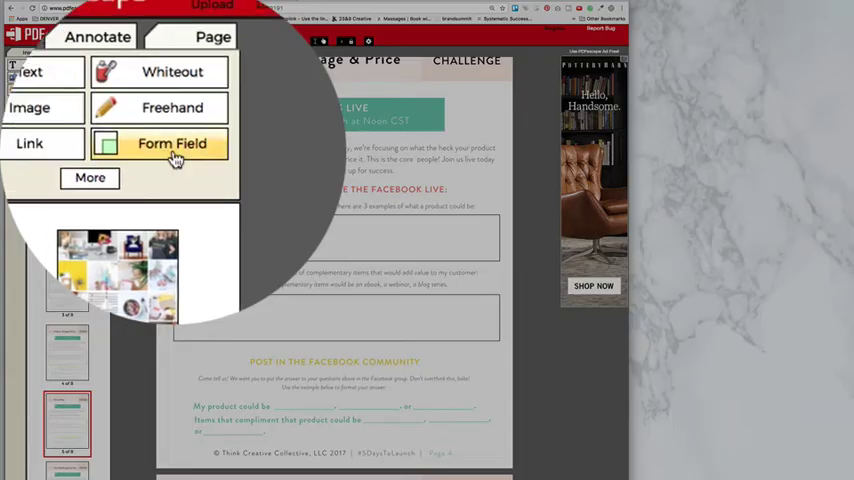
pyautogui.click(172, 144)
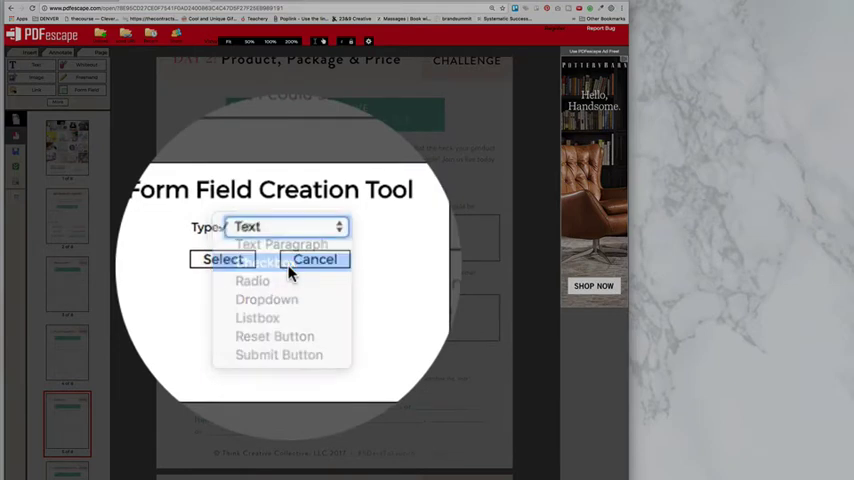
pyautogui.click(316, 260)
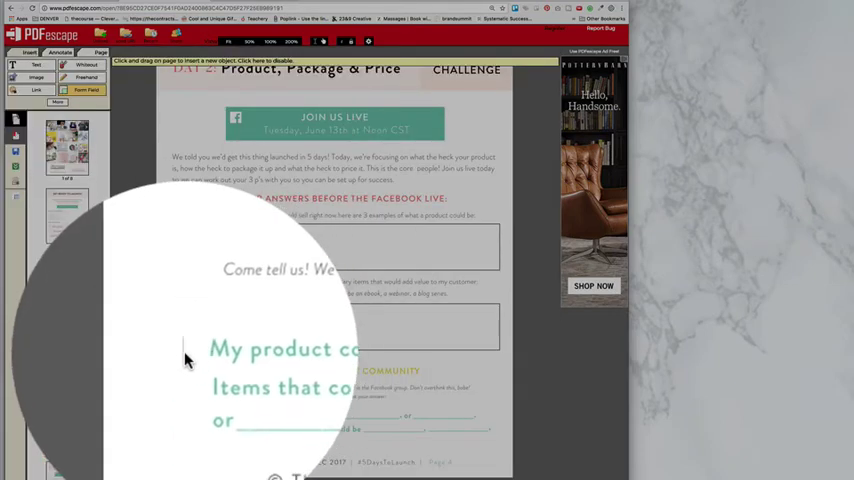
pyautogui.click(184, 350)
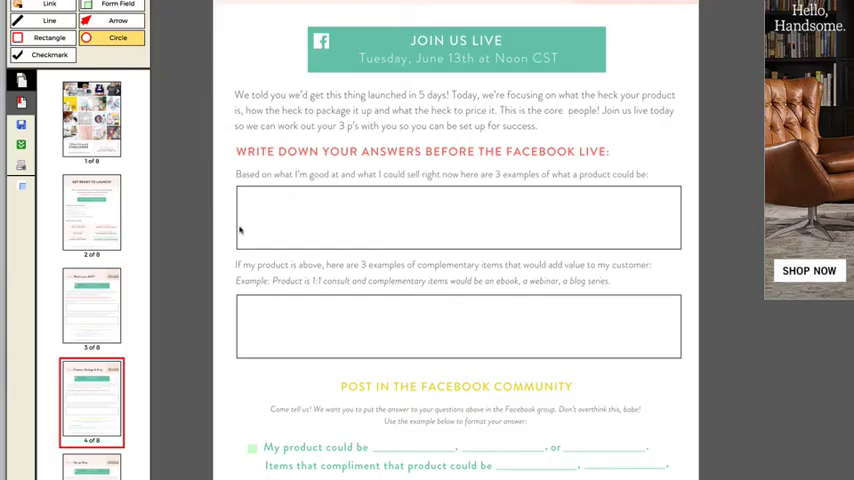
pyautogui.click(48, 36)
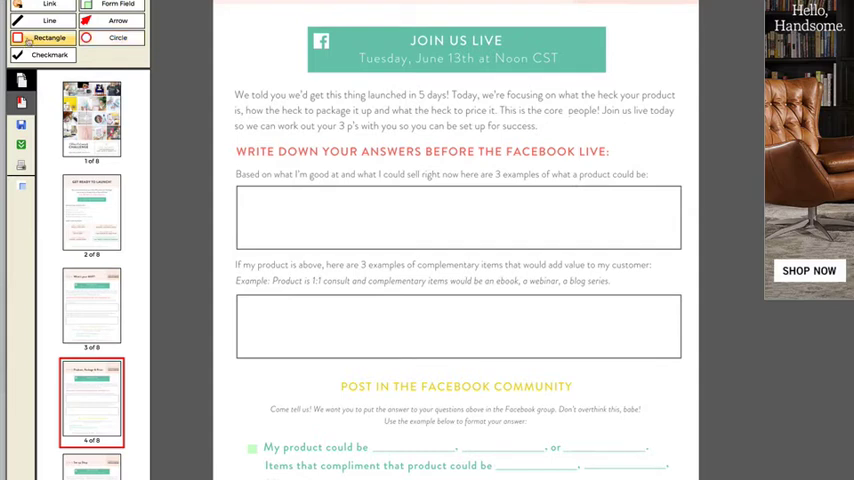